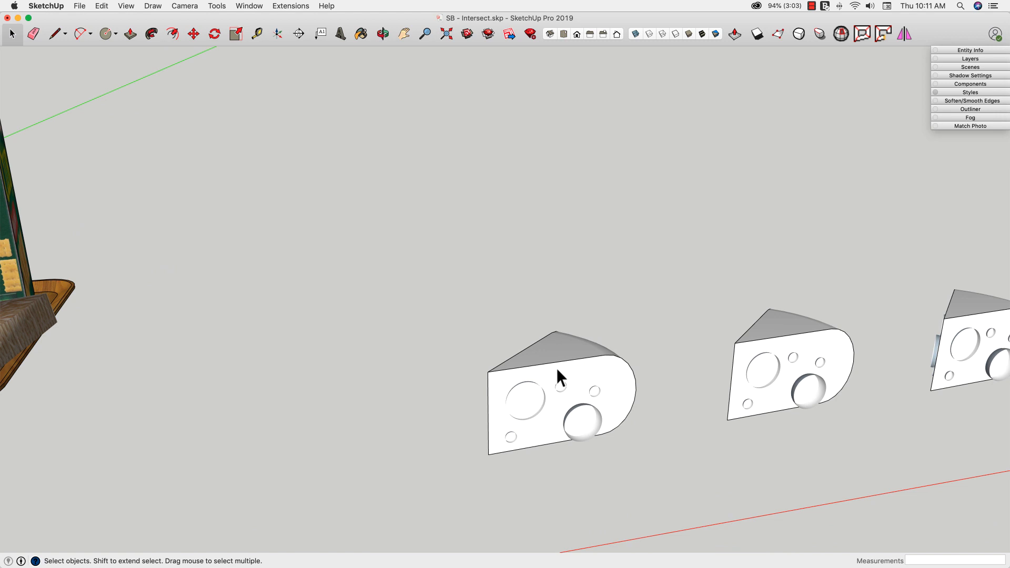
mouse_move(632, 400)
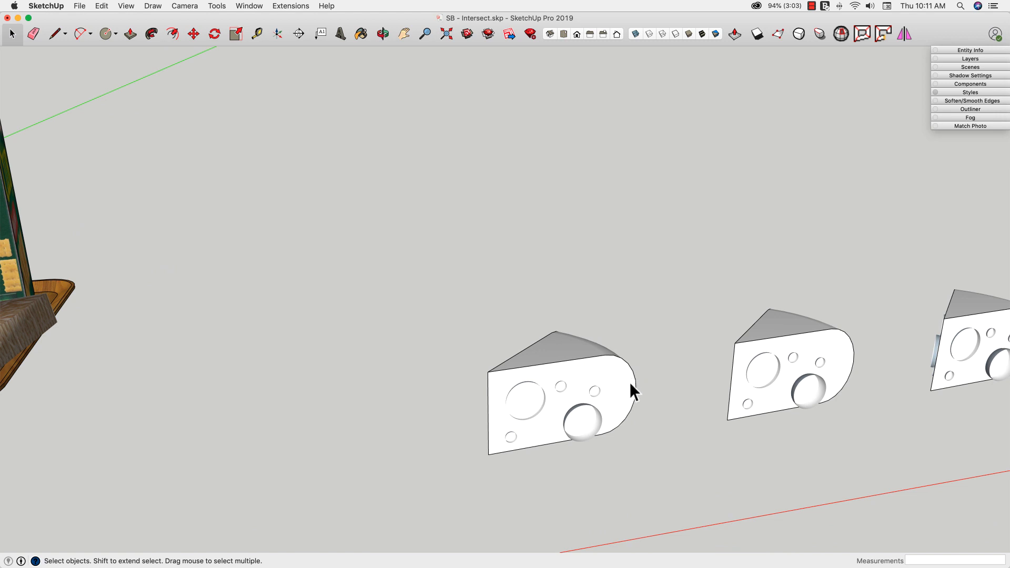
Zoom the camera in on the first cheese wedge and its bubble holes
left_click_drag(634, 389, 634, 441)
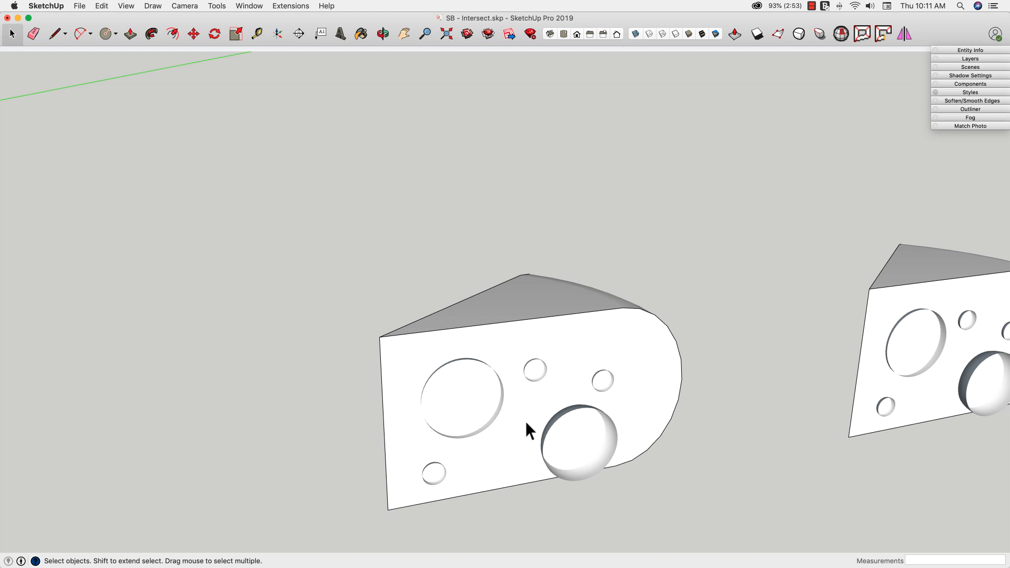
Select the cheese wedge together with its embedded hole-sphere group
left_click(539, 288)
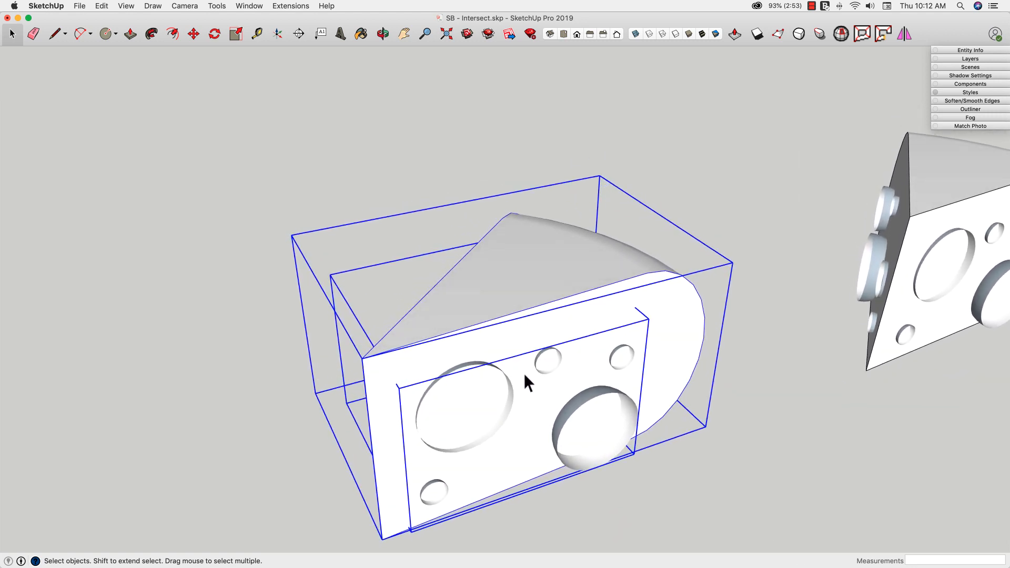
Run Intersect Faces With Model on the selected wedge and hole spheres
right_click(528, 388)
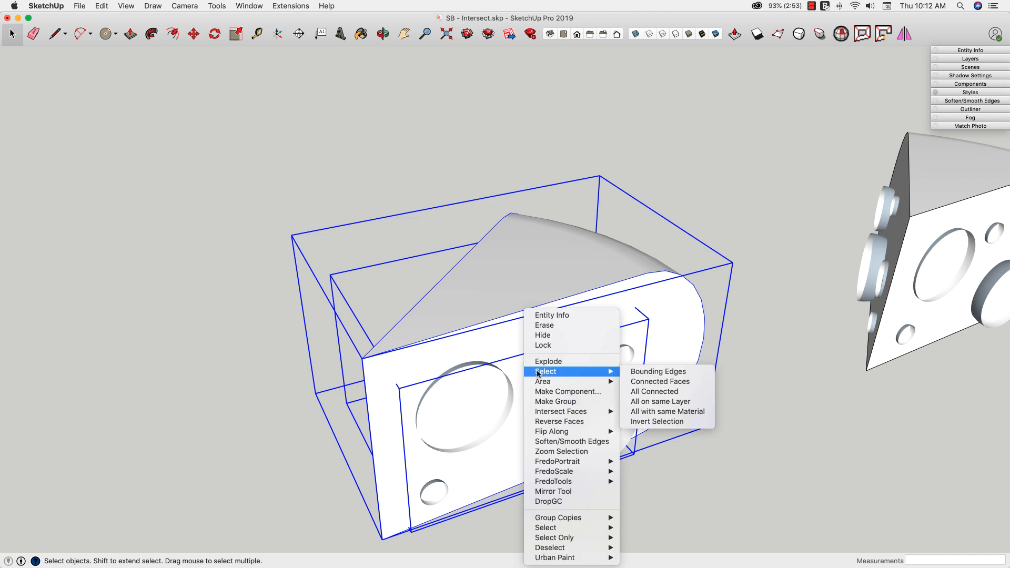
mouse_move(561, 412)
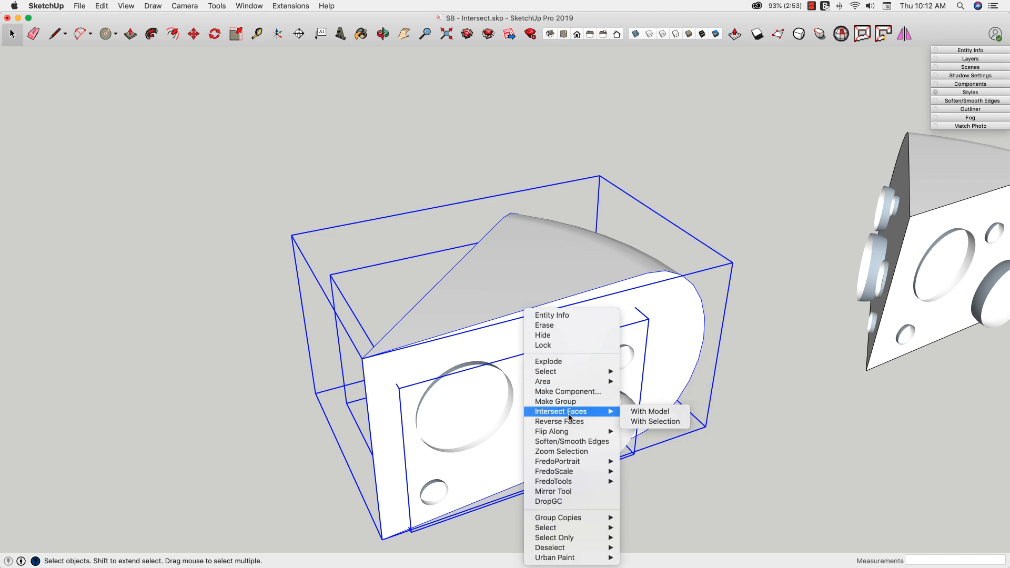
mouse_move(649, 411)
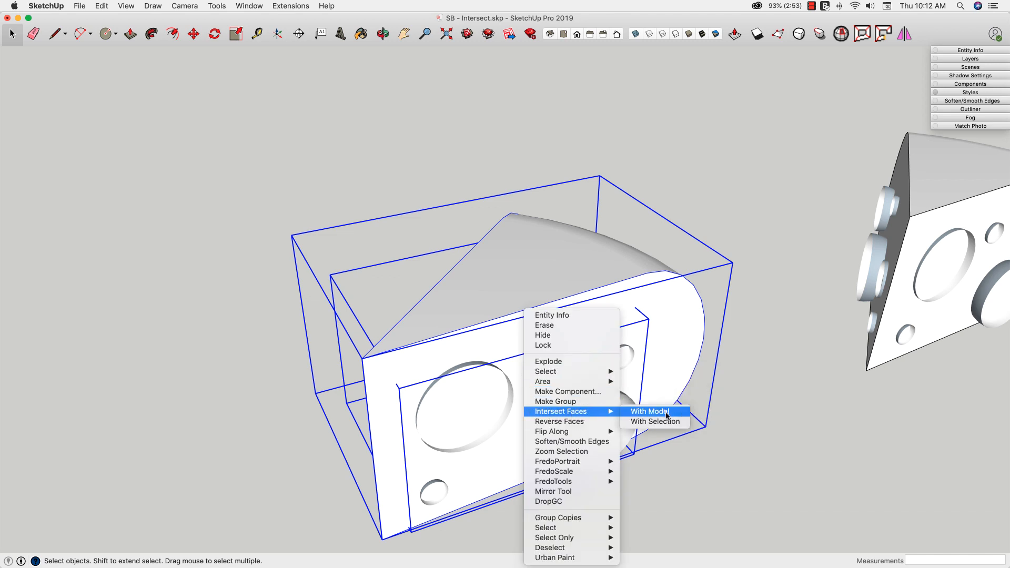
mouse_move(639, 427)
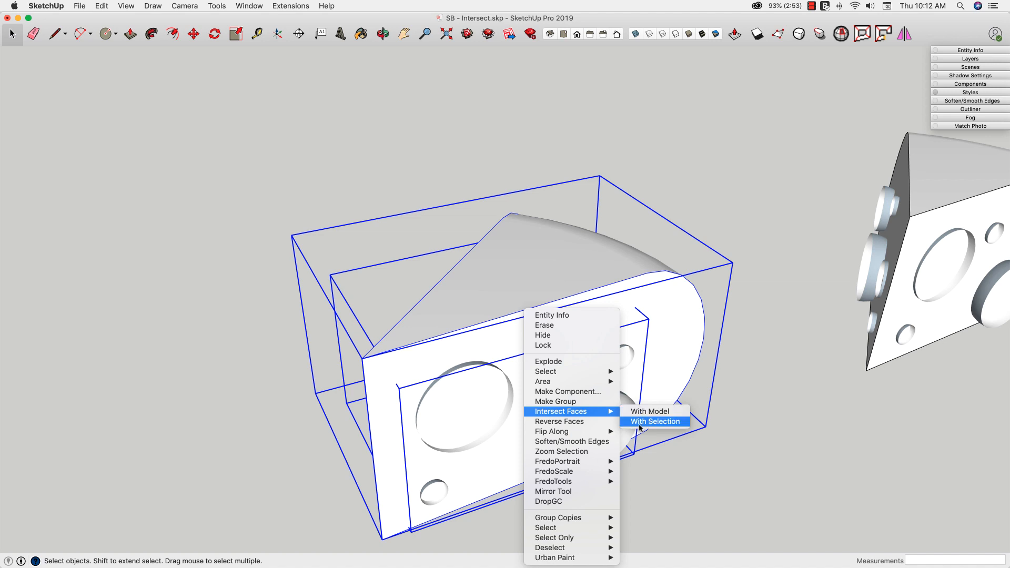
mouse_move(657, 429)
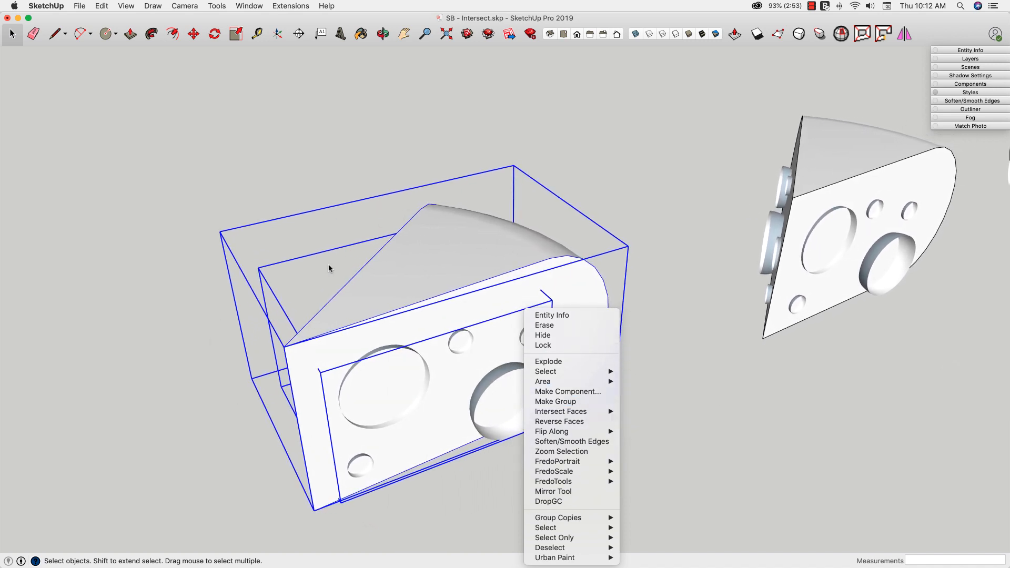
mouse_move(204, 416)
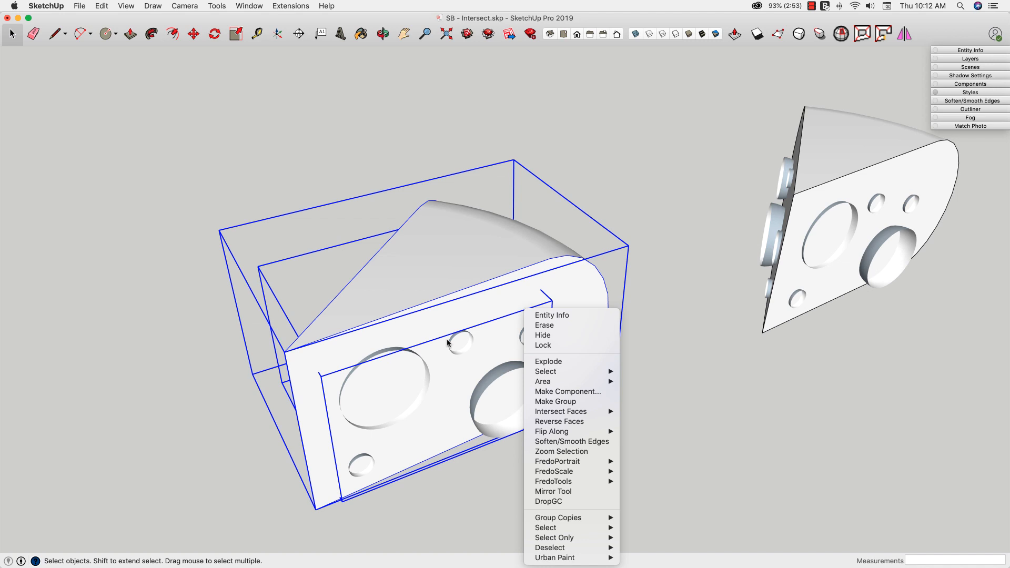
mouse_move(561, 411)
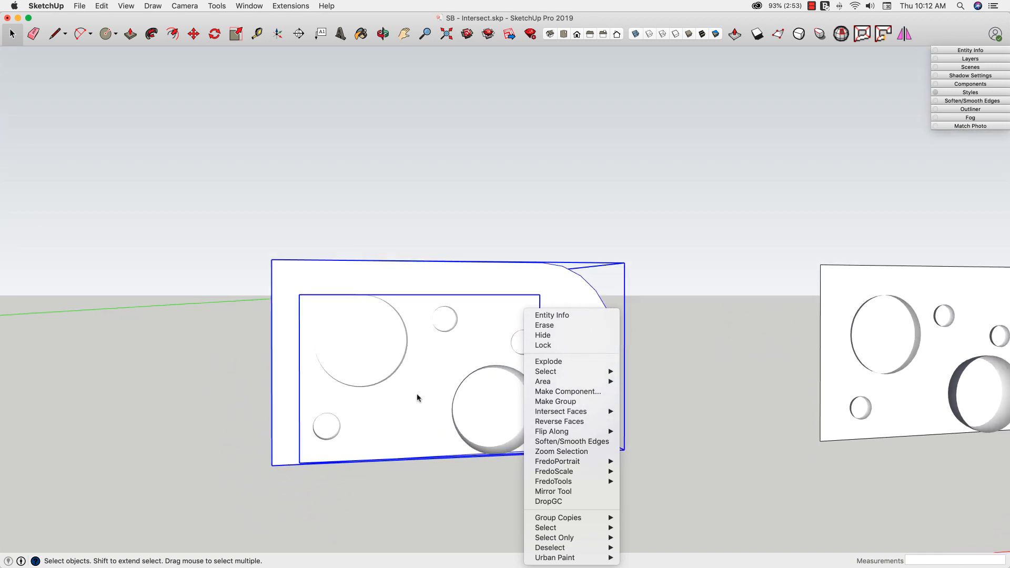
mouse_move(560, 411)
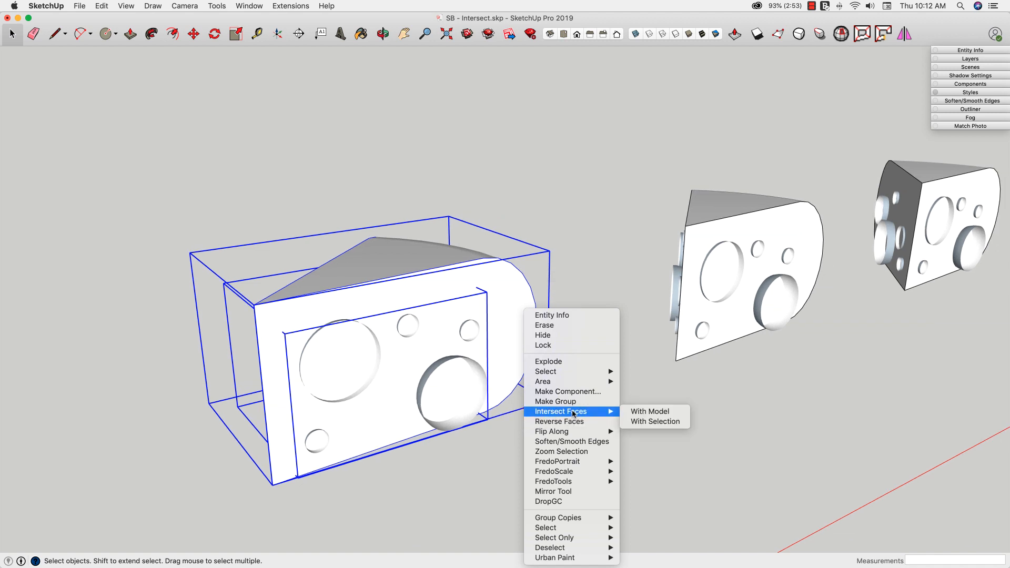
mouse_move(649, 411)
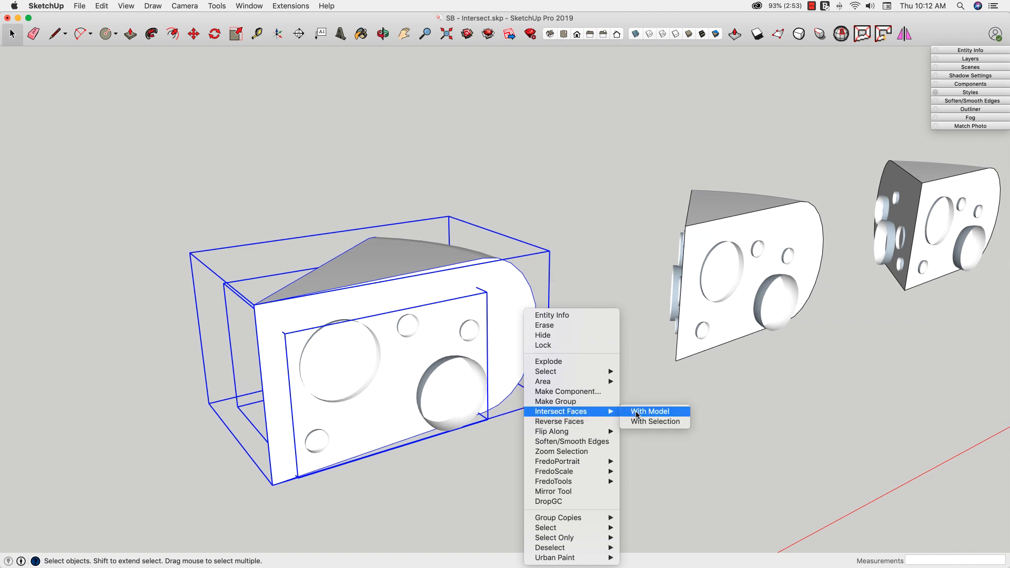
left_click(648, 412)
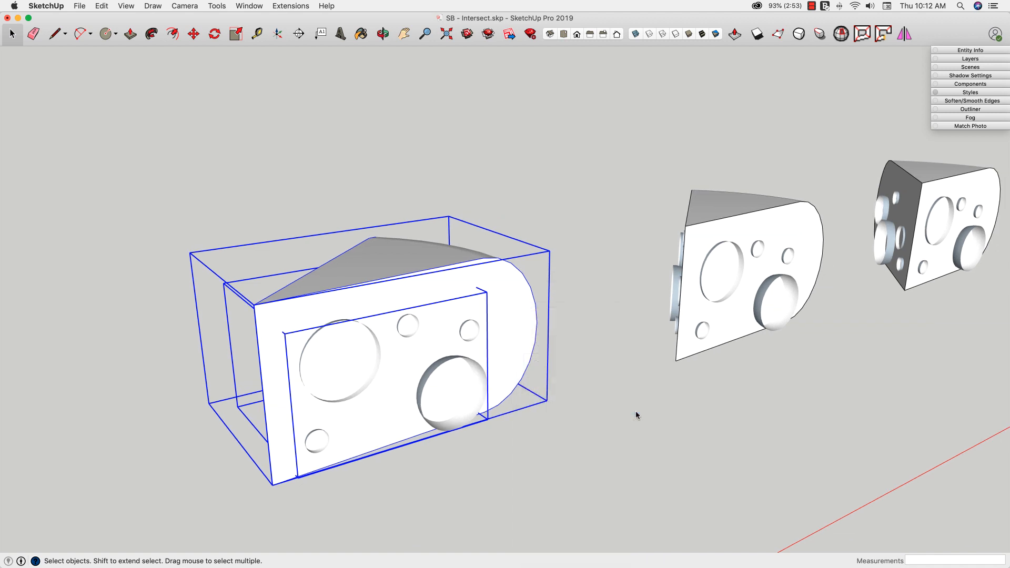
mouse_move(503, 387)
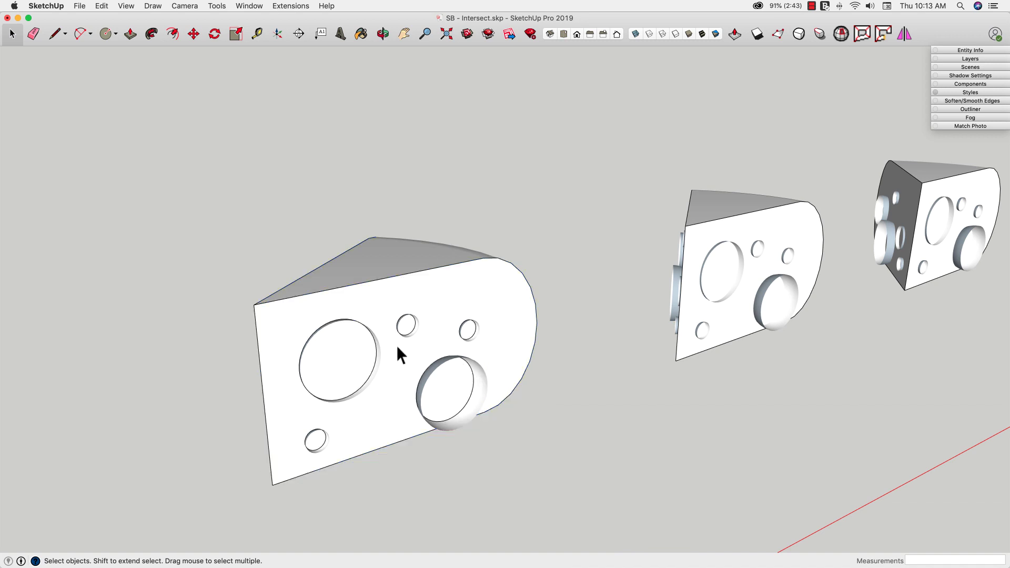
mouse_move(404, 366)
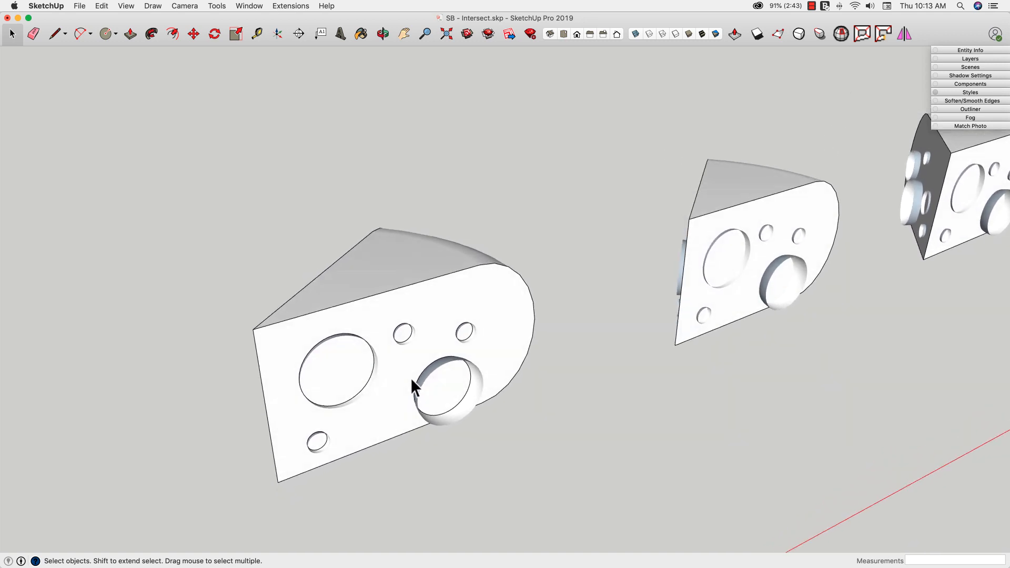
Select the cheese wedge on its own, without the bubble slab
left_click(382, 382)
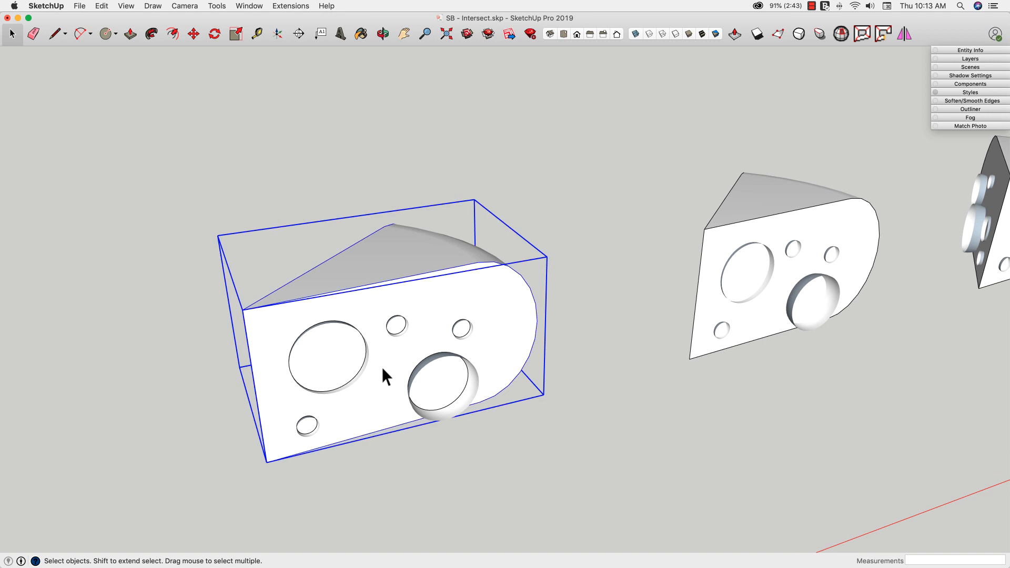
Move the selected cheese wedge to a new spot with the Move tool
left_click(193, 33)
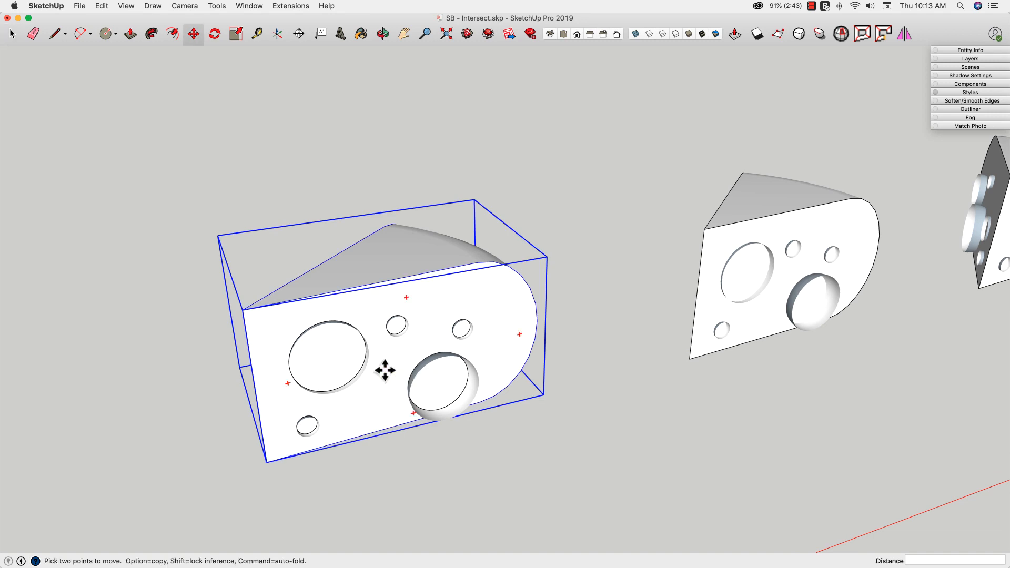
left_click_drag(385, 369, 519, 181)
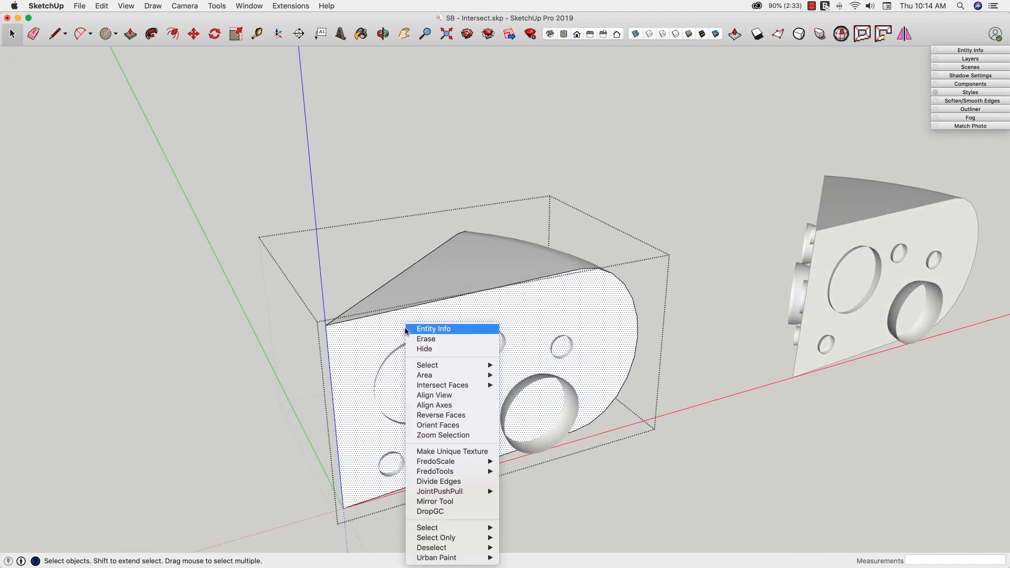
mouse_move(442, 385)
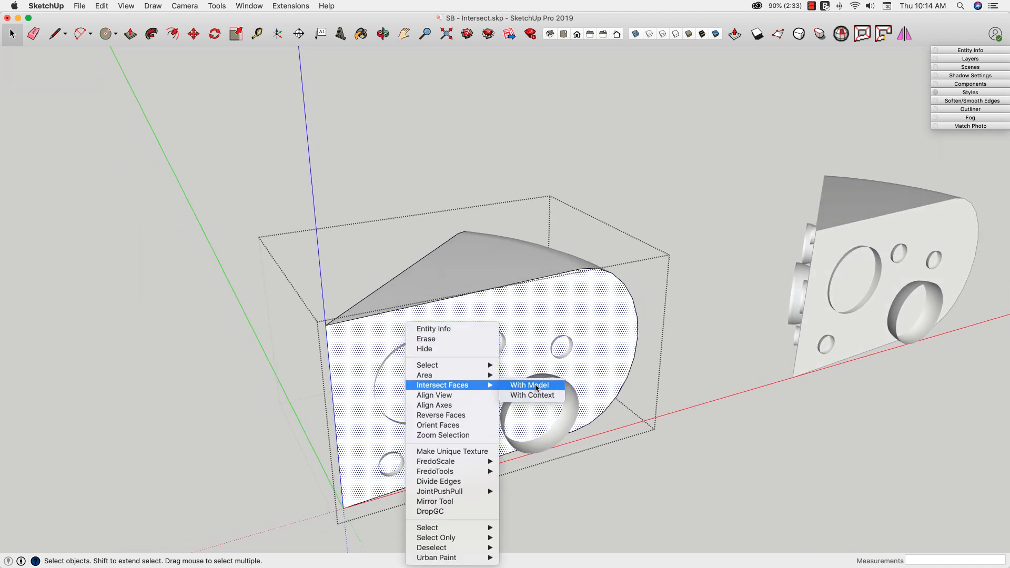
mouse_move(562, 389)
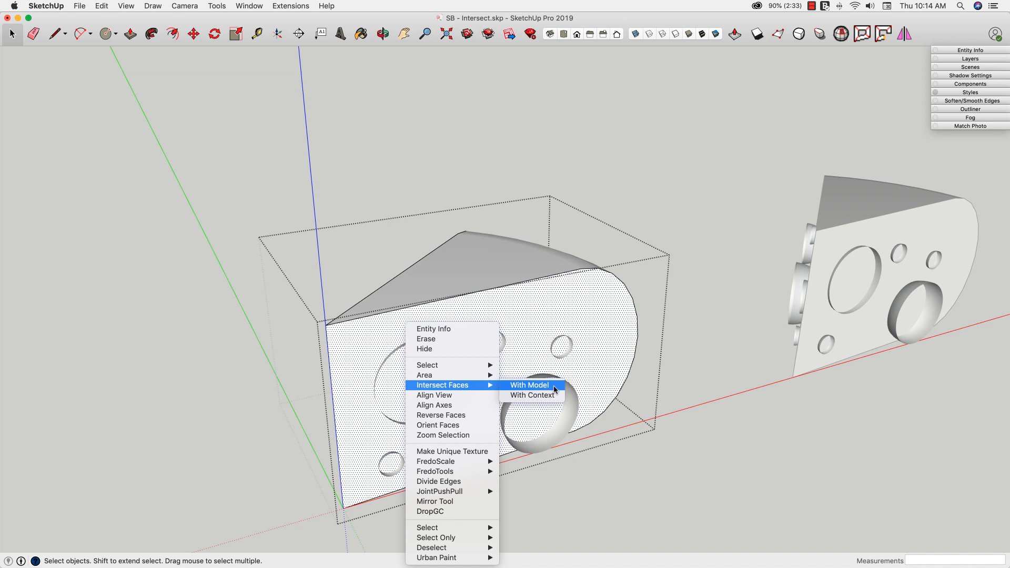
mouse_move(543, 394)
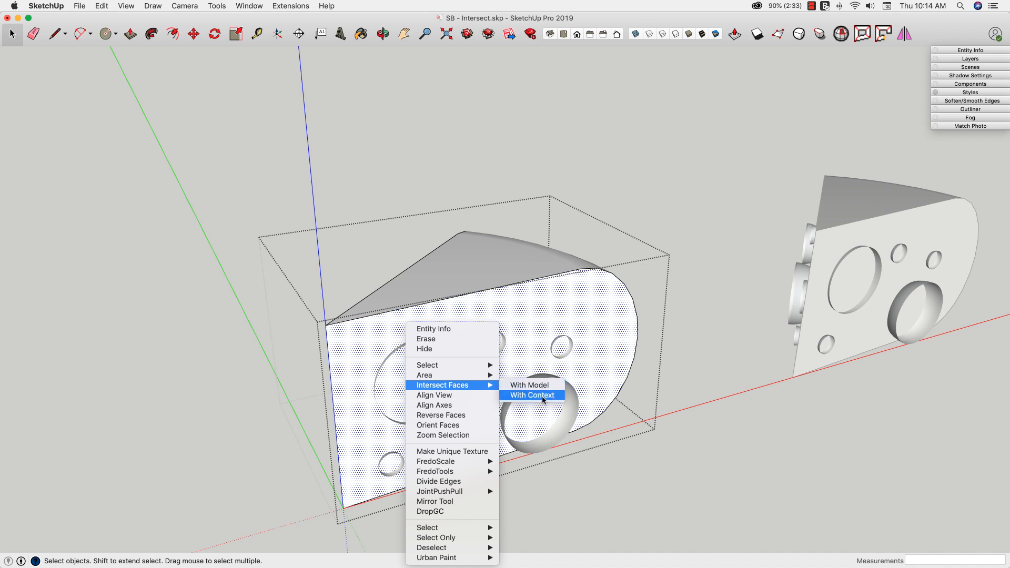
mouse_move(267, 236)
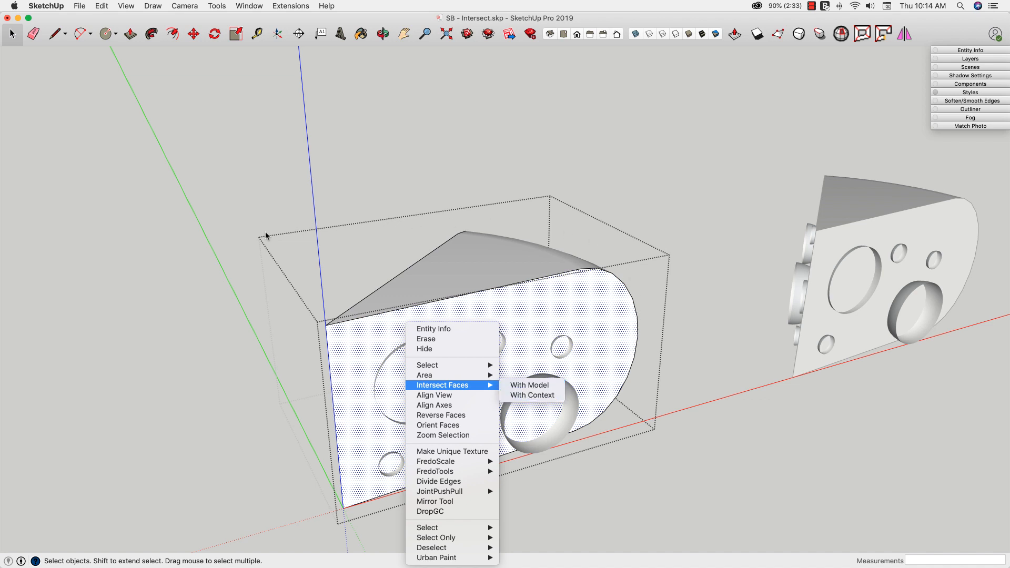
mouse_move(411, 232)
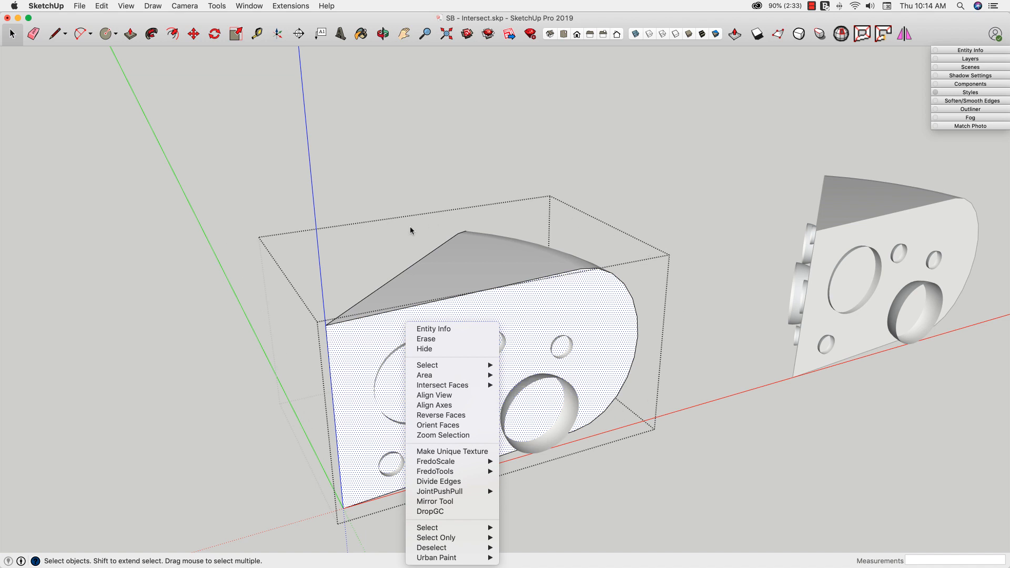
mouse_move(328, 368)
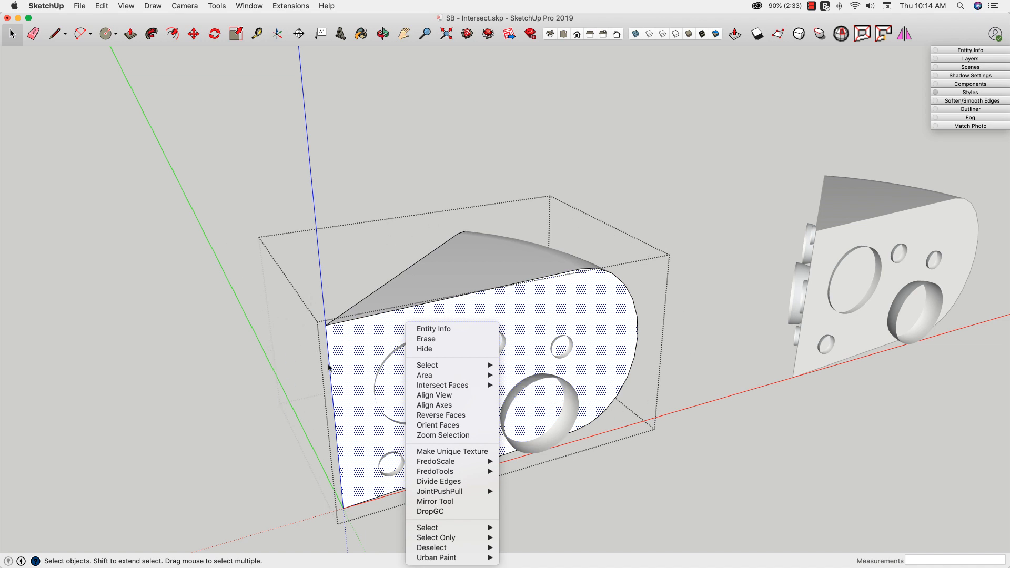
mouse_move(441, 385)
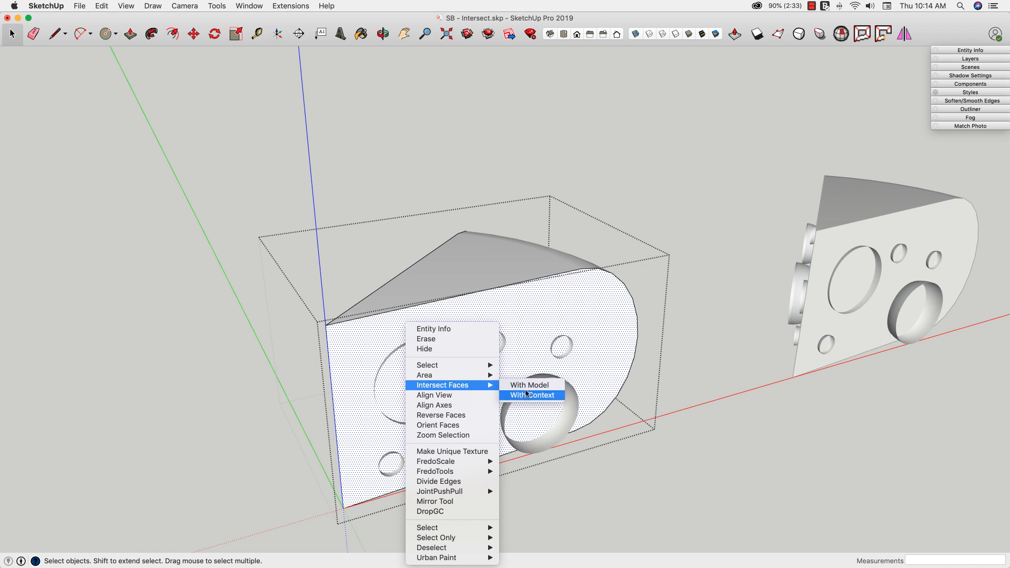
Dismiss the no-intersections alert and run Intersect Faces With Model on the wedge's front face
left_click(532, 394)
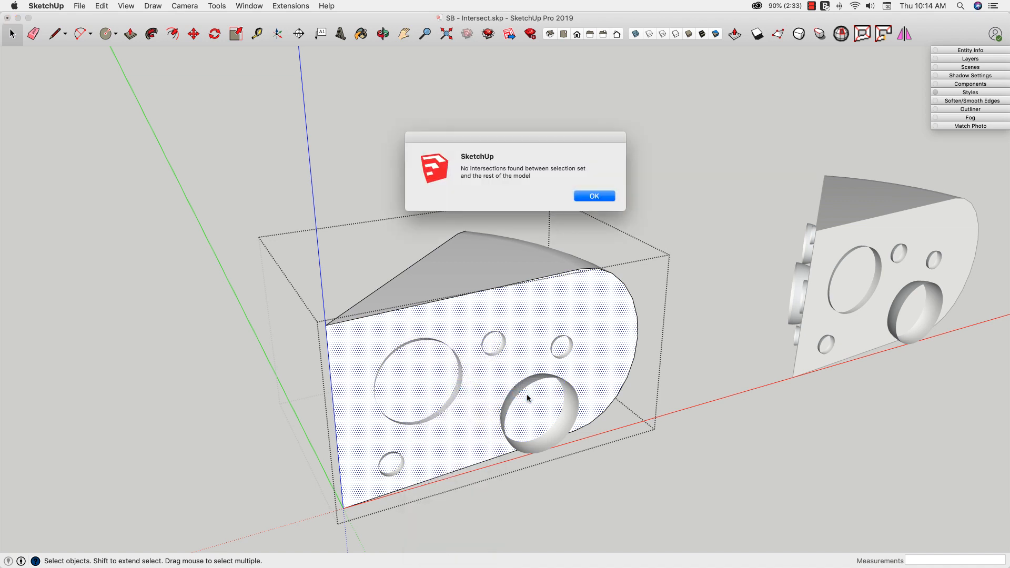
mouse_move(555, 207)
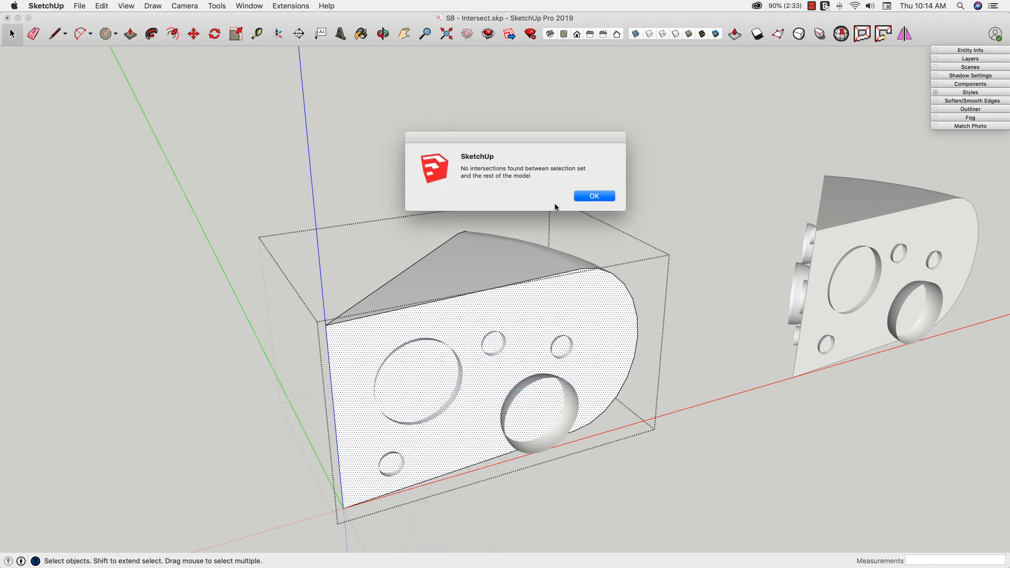
left_click(593, 196)
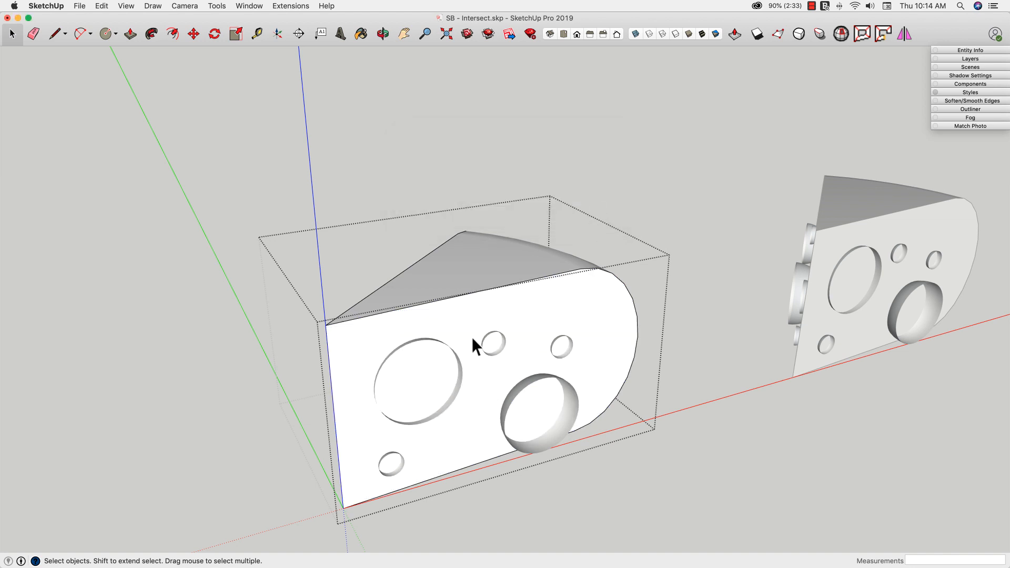
right_click(474, 347)
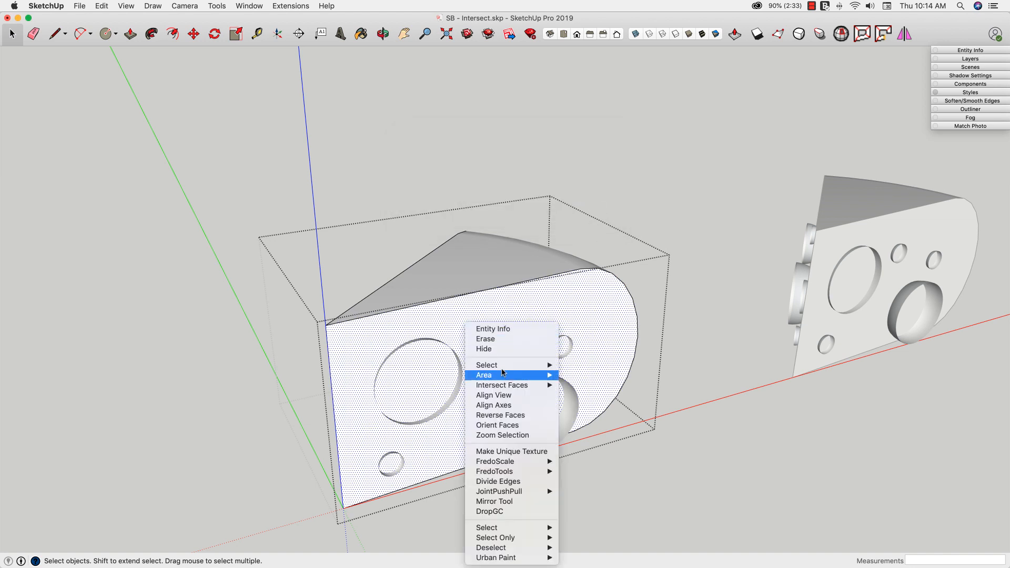
mouse_move(501, 385)
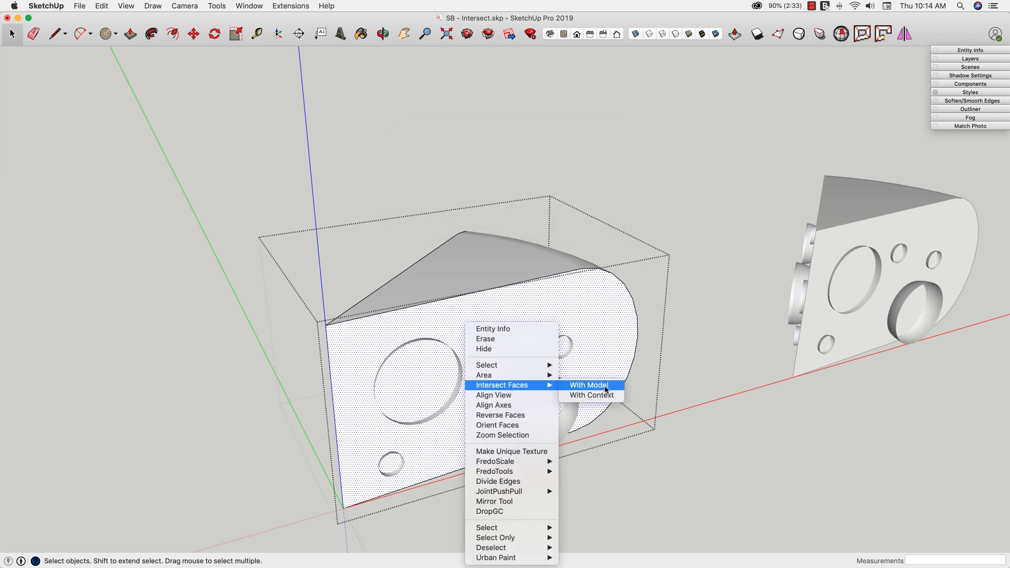
left_click(588, 385)
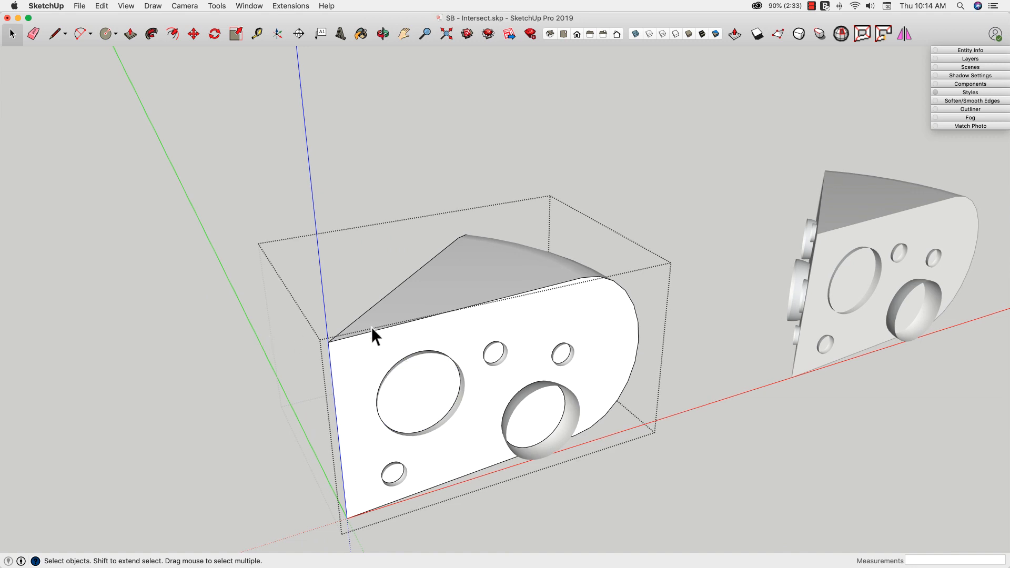
Turn on Hide Rest of Model under View > Component Edit
left_click(126, 5)
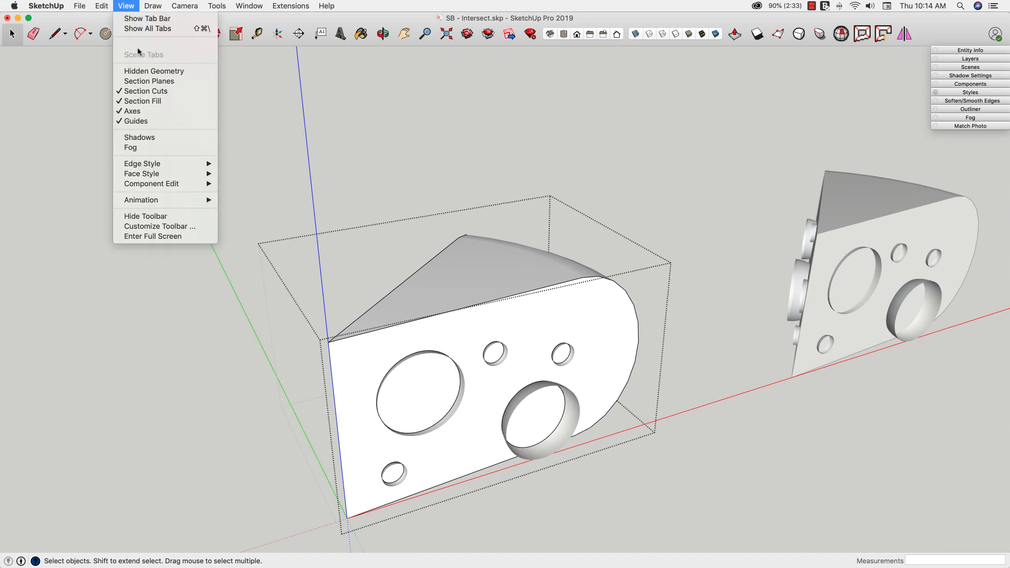
mouse_move(152, 183)
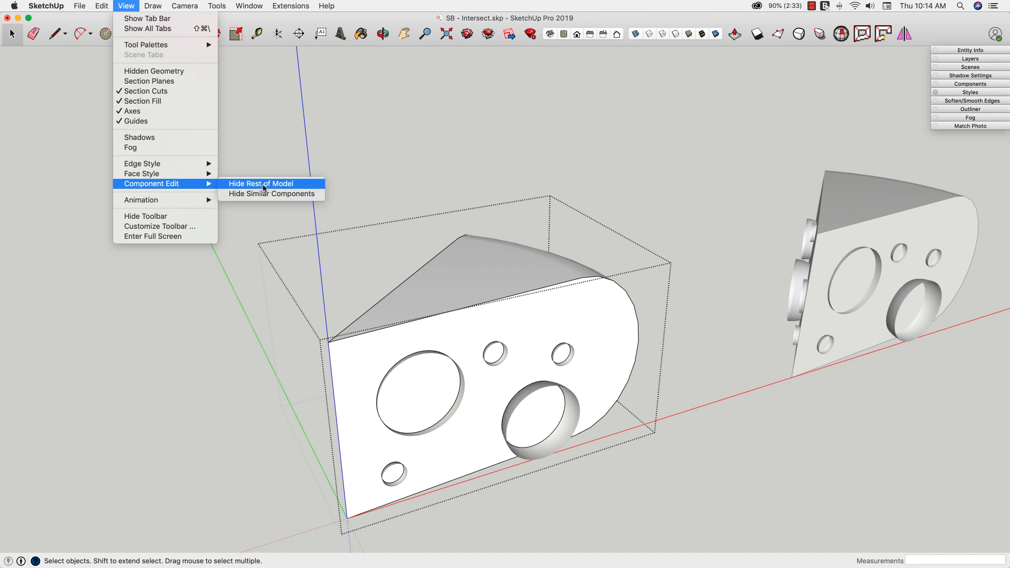
left_click(261, 183)
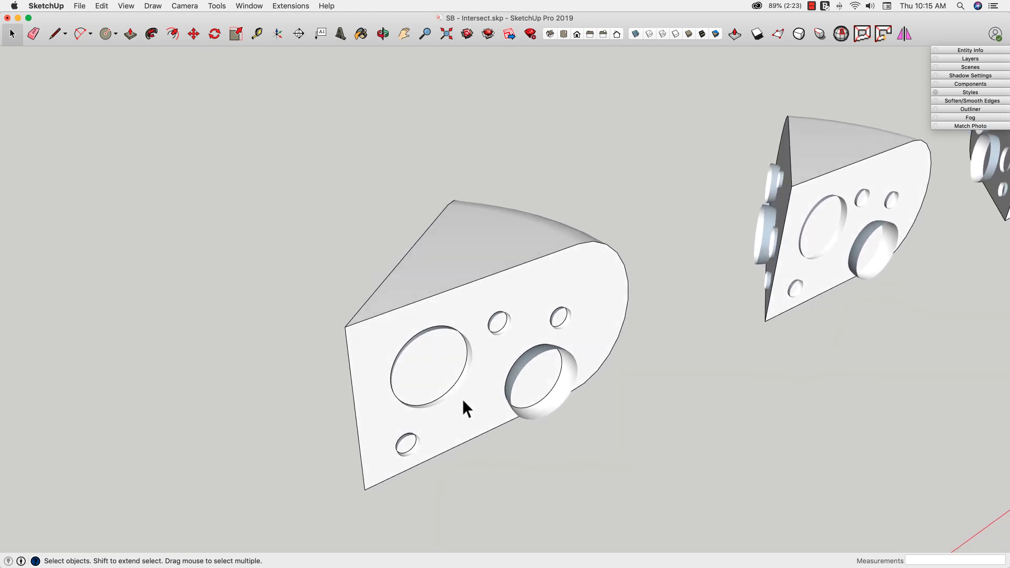
Leave the current group and enter the plain, hole-free wedge group for editing
left_click(195, 33)
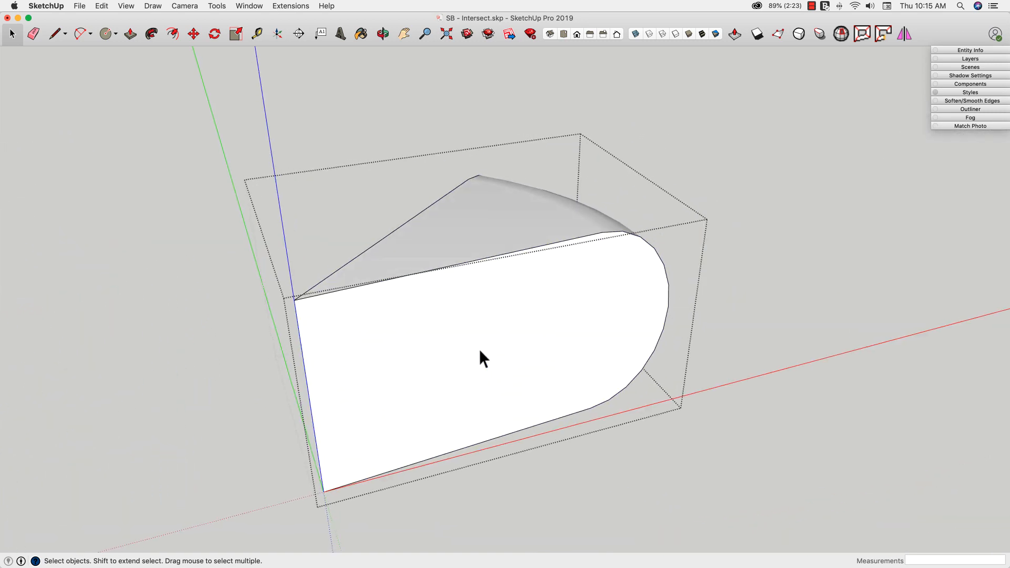
Run Intersect Faces With Context on the plain wedge's front face
right_click(480, 358)
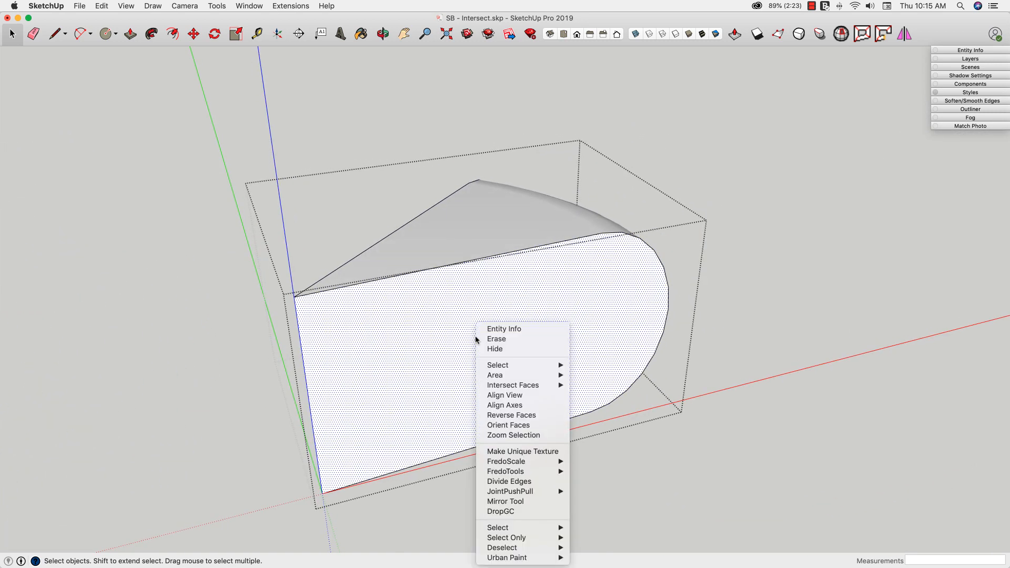
mouse_move(513, 385)
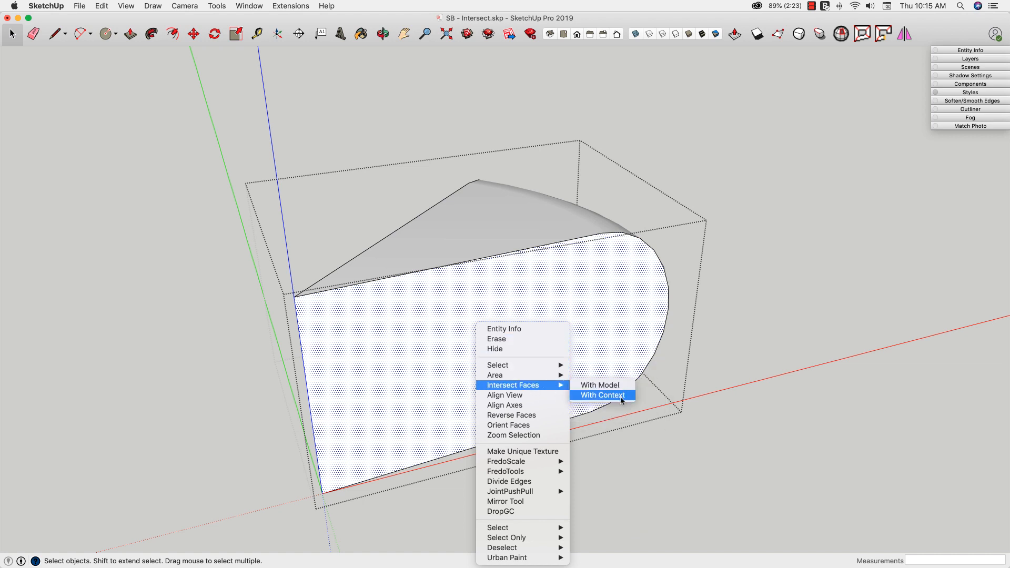
left_click(601, 394)
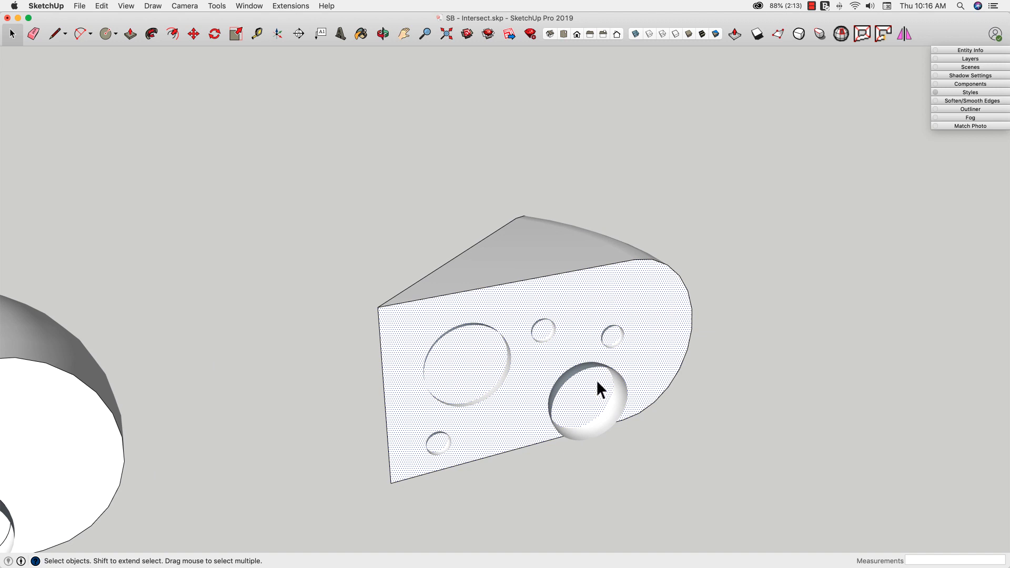
mouse_move(608, 423)
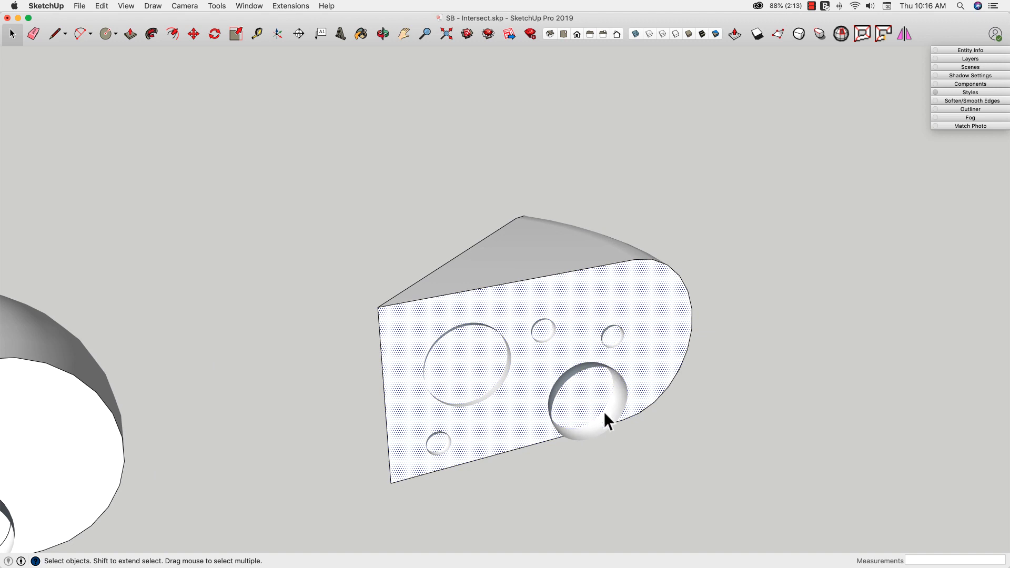
mouse_move(581, 384)
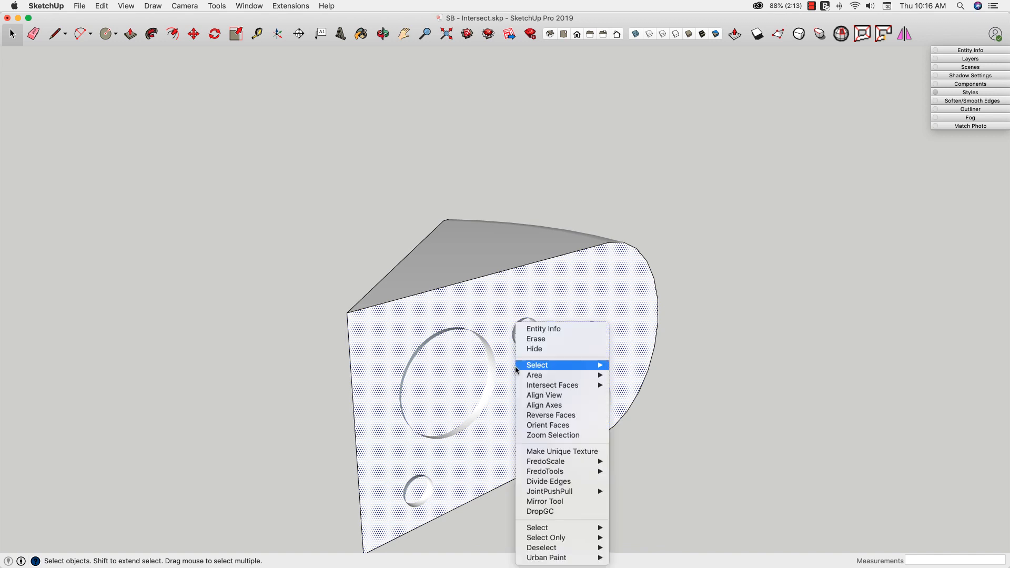
mouse_move(551, 389)
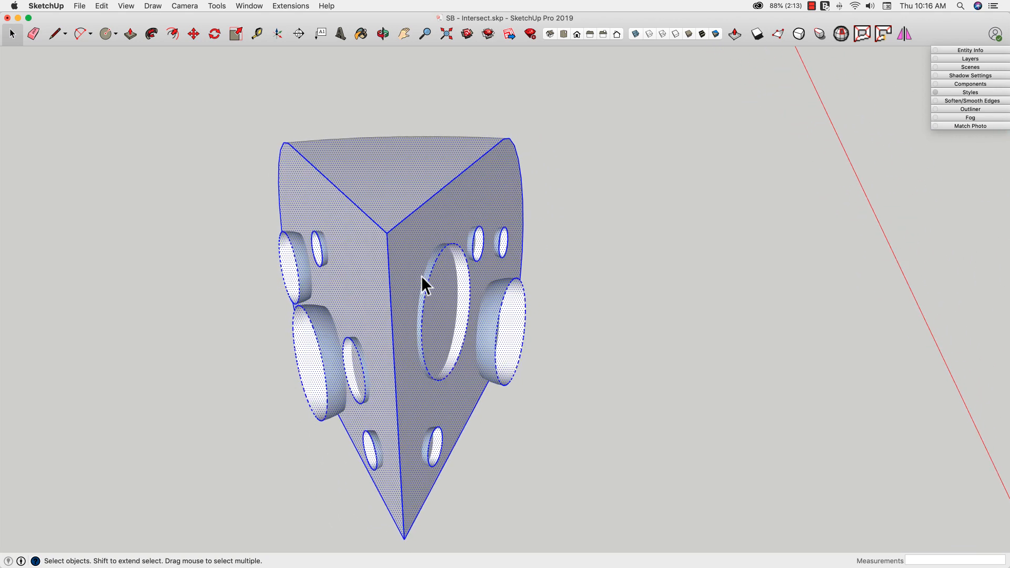
Orbit around the holed wedge and bring up its Intersect Faces submenu
left_click_drag(425, 285, 476, 385)
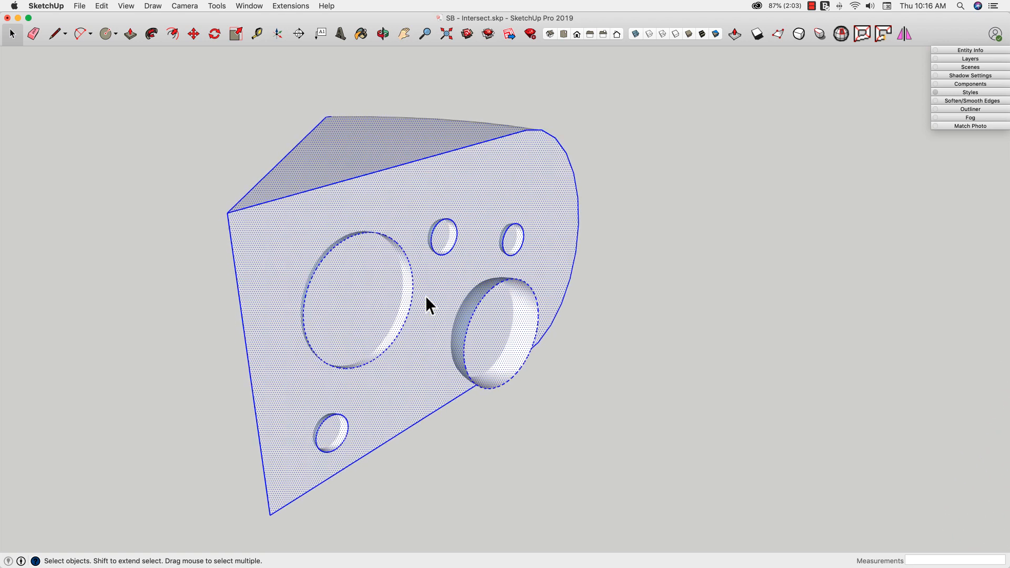
left_click_drag(429, 305, 484, 325)
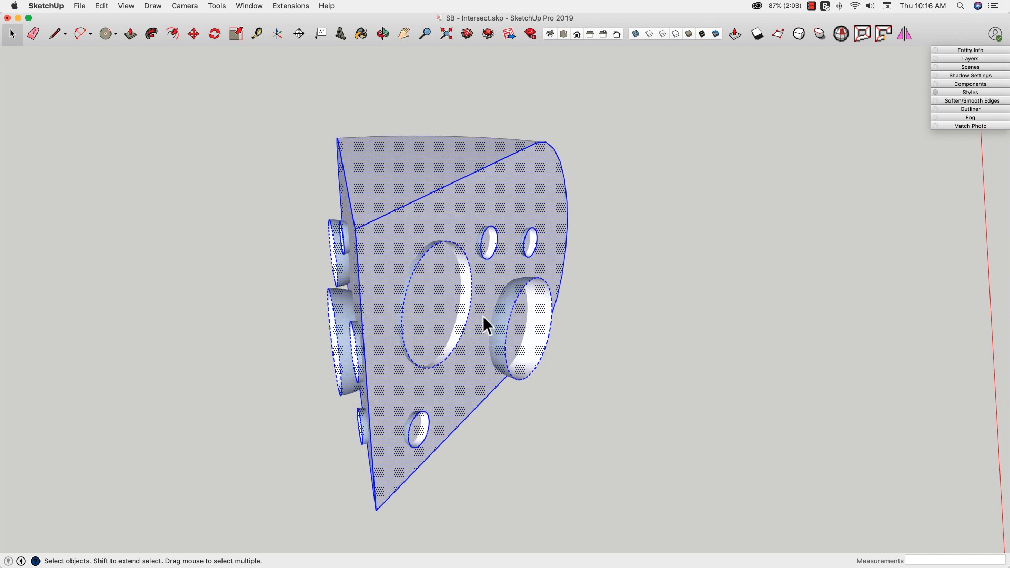
right_click(486, 325)
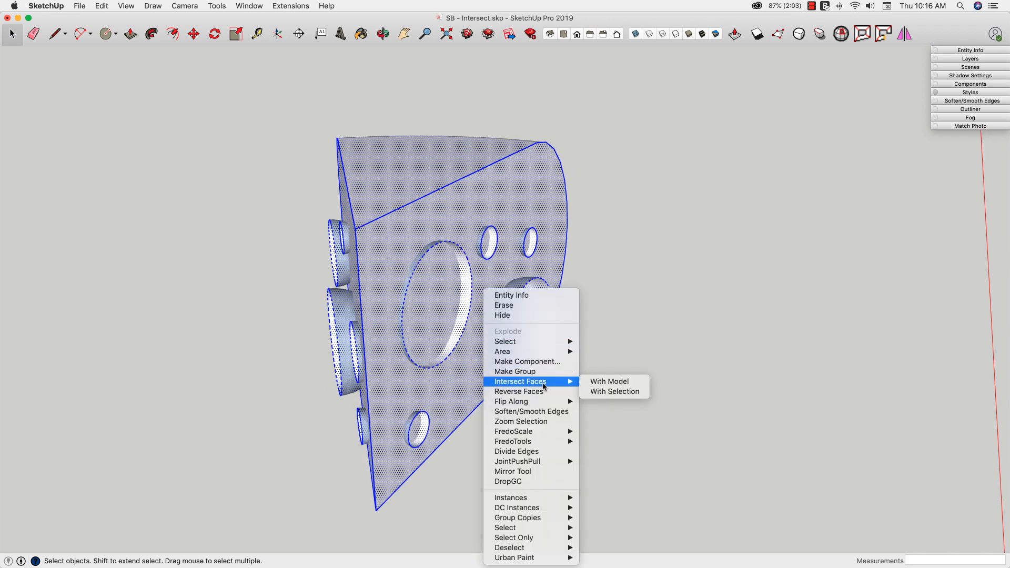
mouse_move(614, 396)
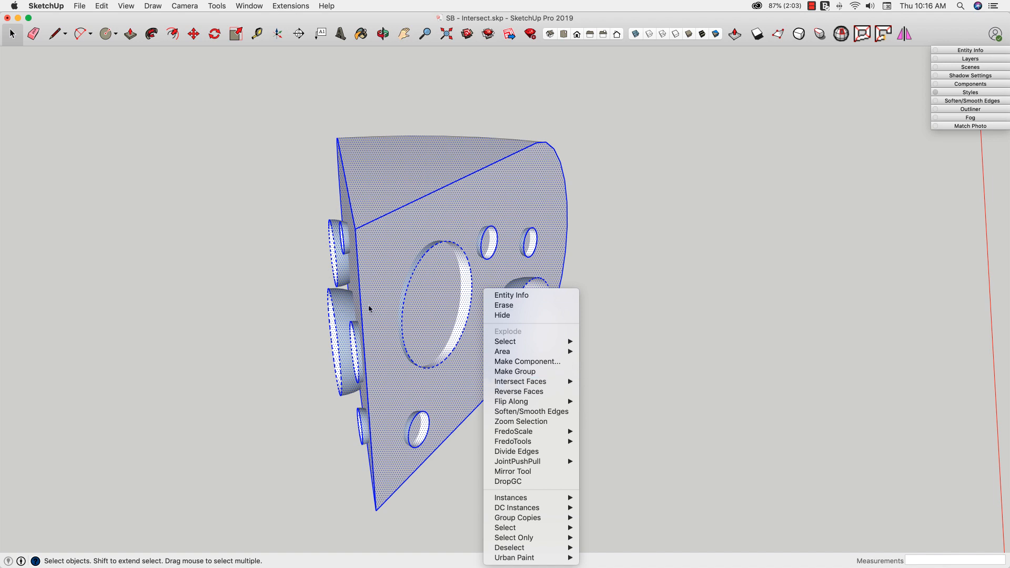
mouse_move(381, 284)
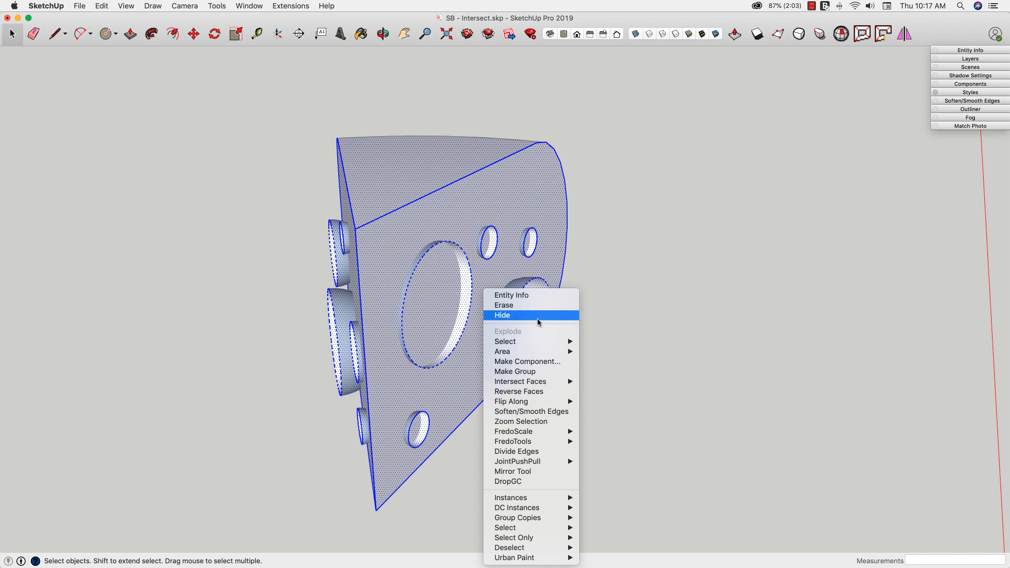
mouse_move(530, 382)
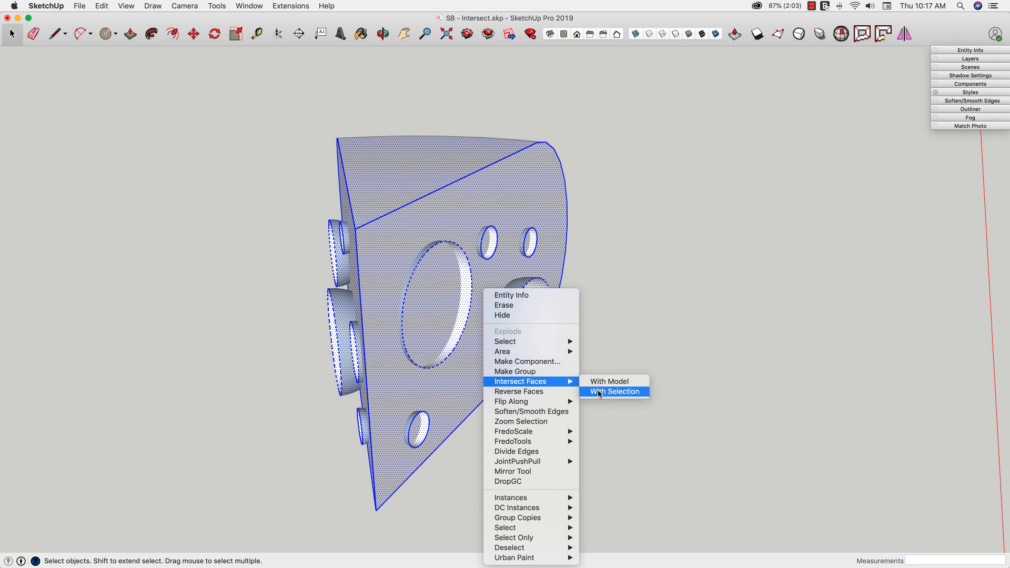
Cut the half-sphere holes into the wedge via Intersect Faces With Selection and inspect the result
left_click(614, 392)
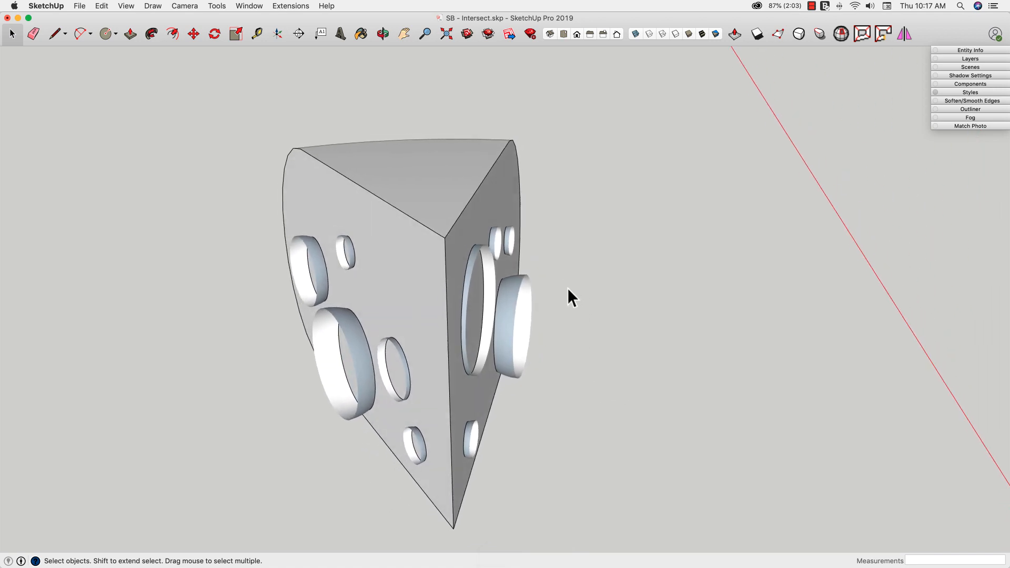
left_click_drag(567, 296, 521, 299)
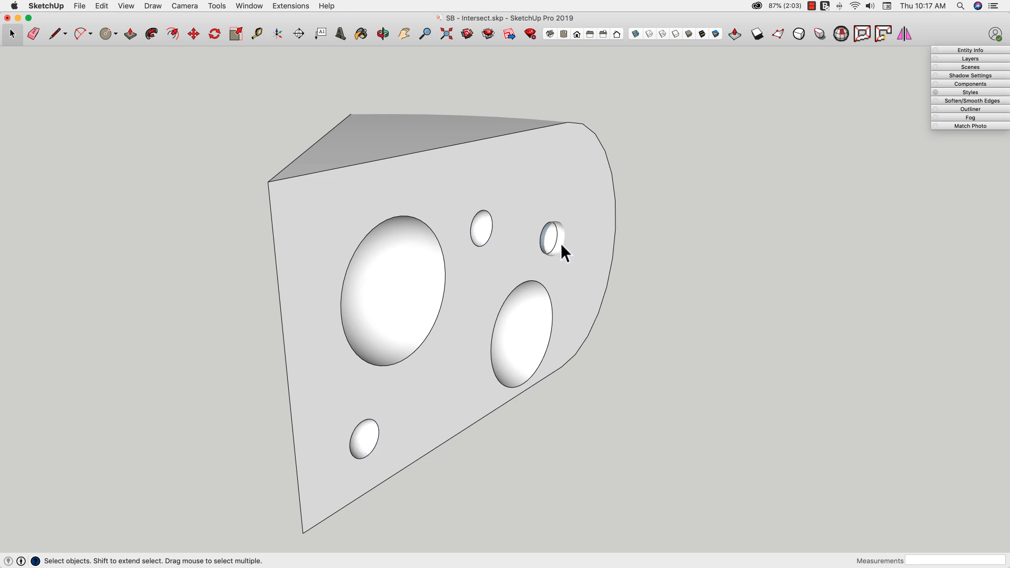
left_click_drag(564, 251, 515, 325)
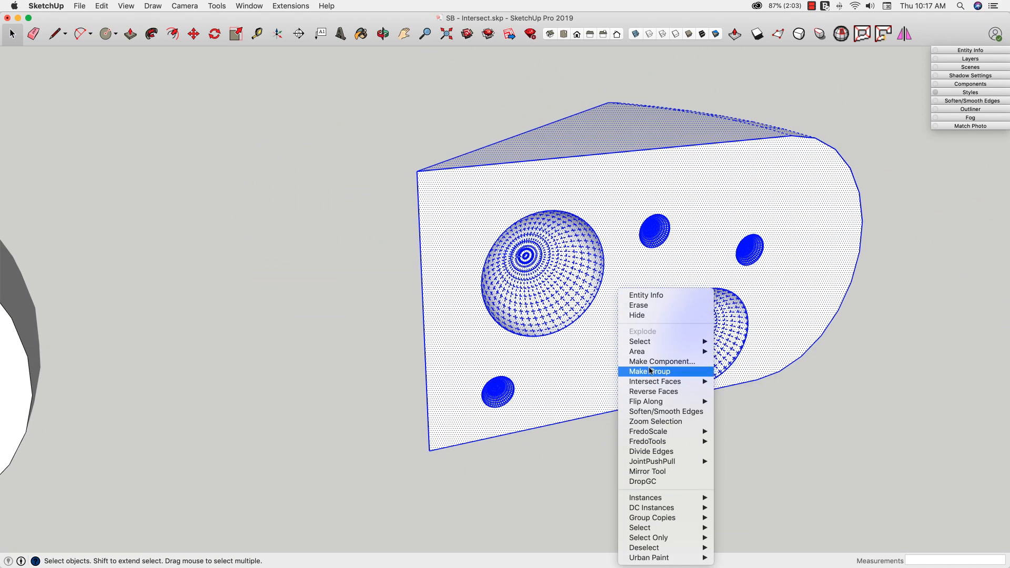
Make the holed wedge a group and move it beside the other wedge
left_click(648, 372)
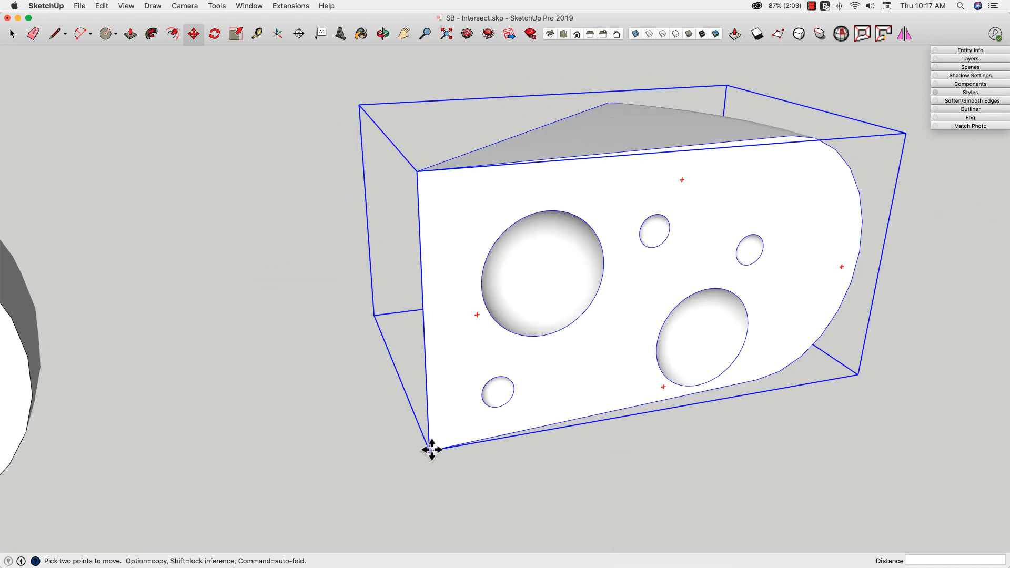
left_click_drag(431, 449, 586, 364)
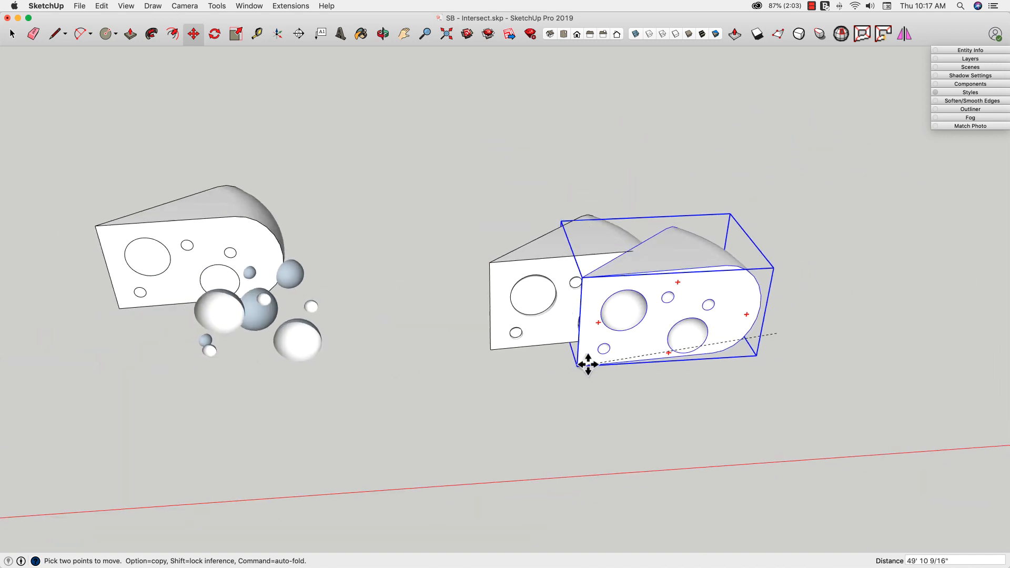